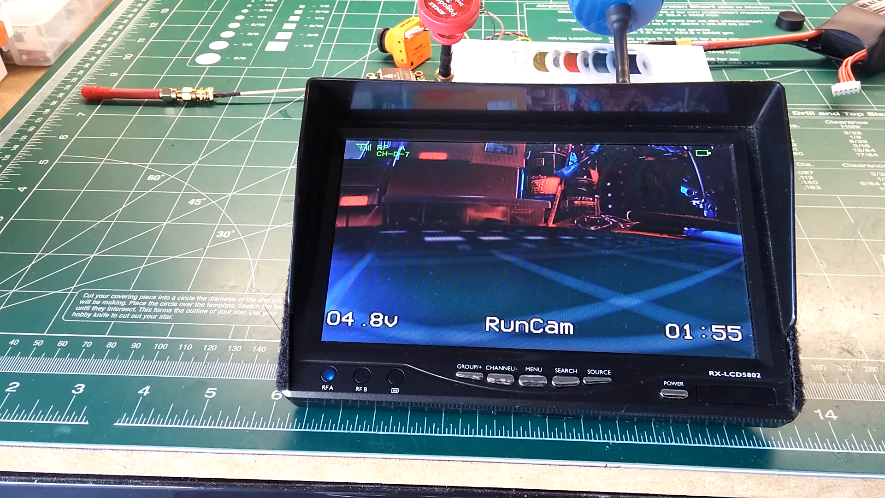
Bring up the RunCam OSD menu listing IMAGE, DAY&NIGHT, VIDEO STANDARD, LANGUAGE and SAVE options
left_click(528, 373)
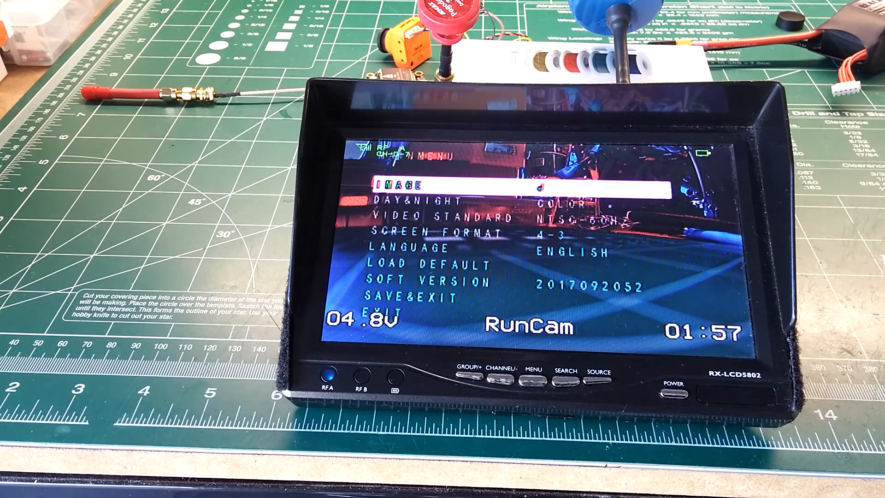